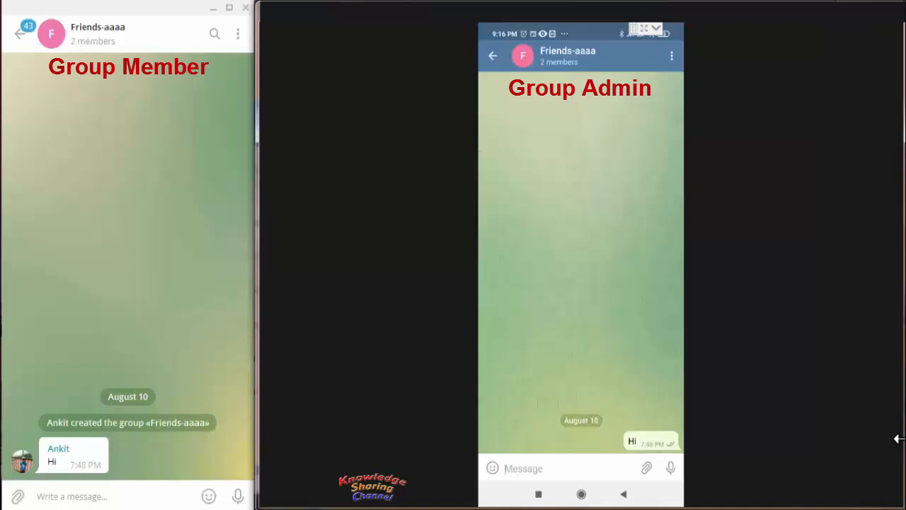
pyautogui.moveTo(388, 306)
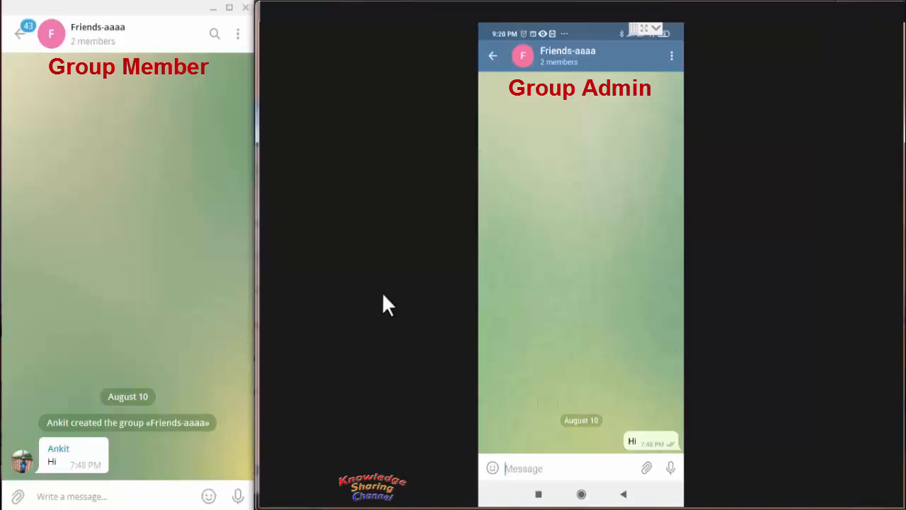
pyautogui.moveTo(852, 177)
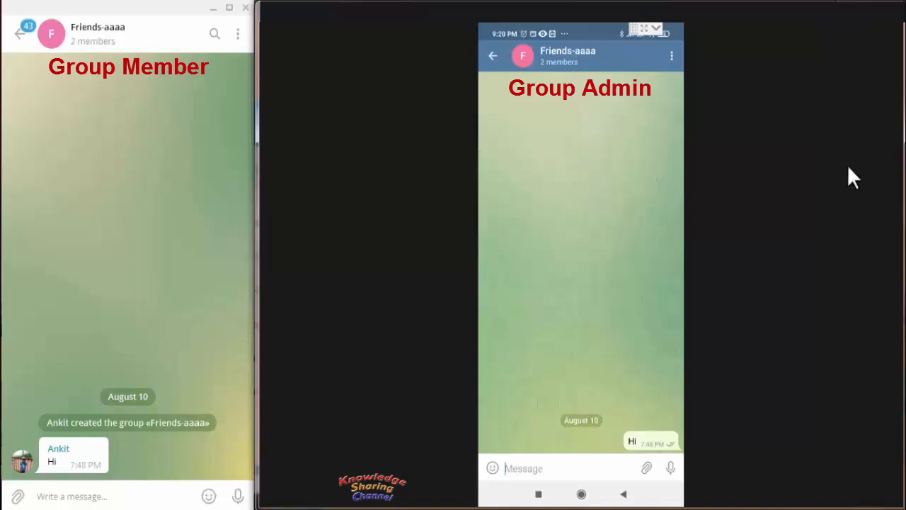
pyautogui.moveTo(286, 283)
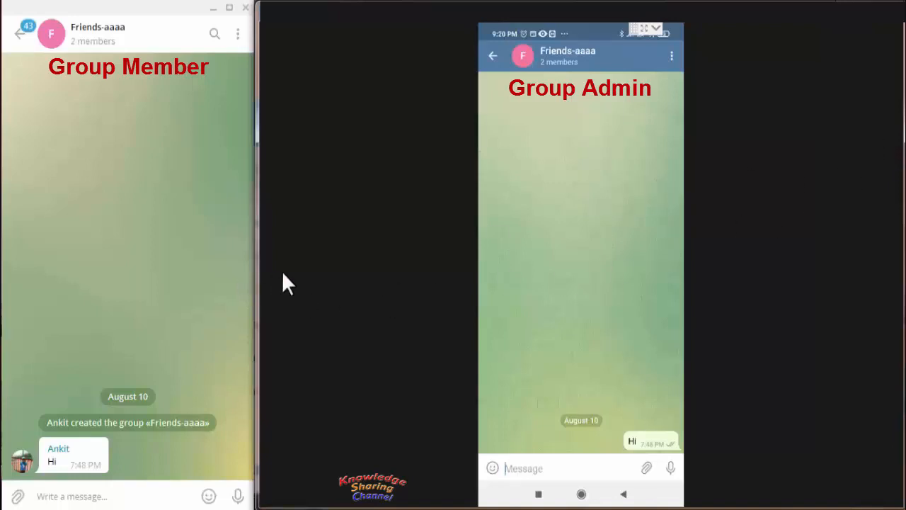
pyautogui.moveTo(311, 276)
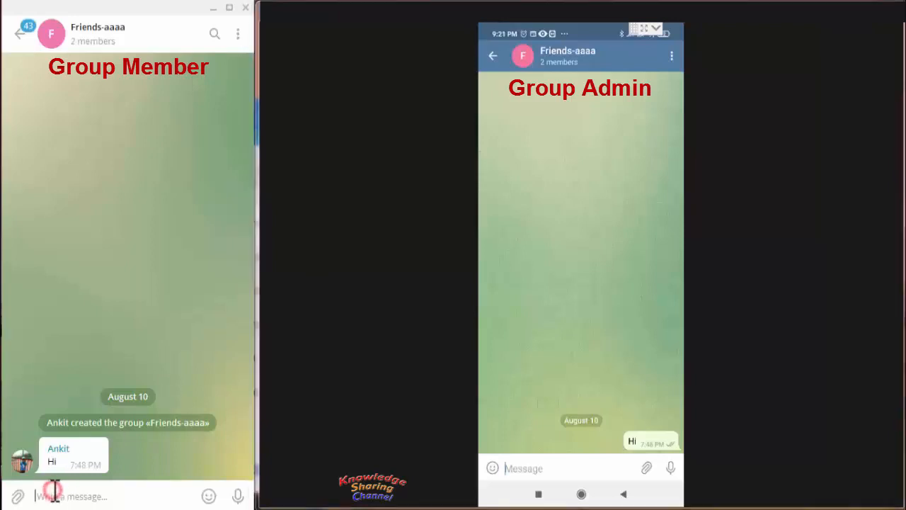
# Send a 'join my group' invite message with the WhatsApp link to Friends-aaaa as the member.
pyautogui.write('Hello how are')
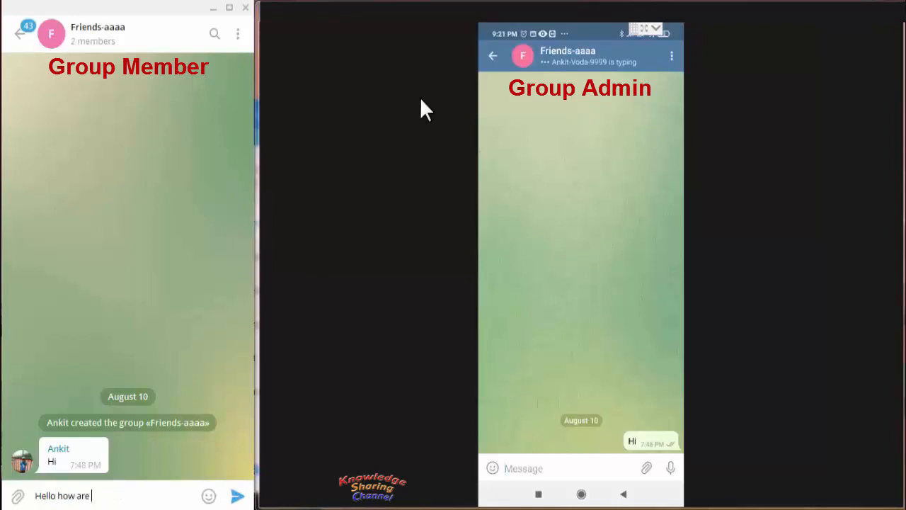
pyautogui.write('you')
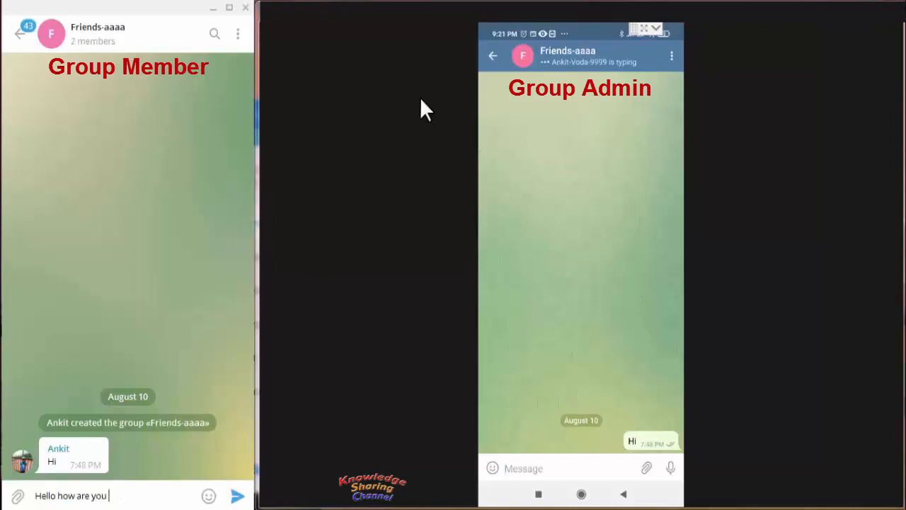
pyautogui.write('join my')
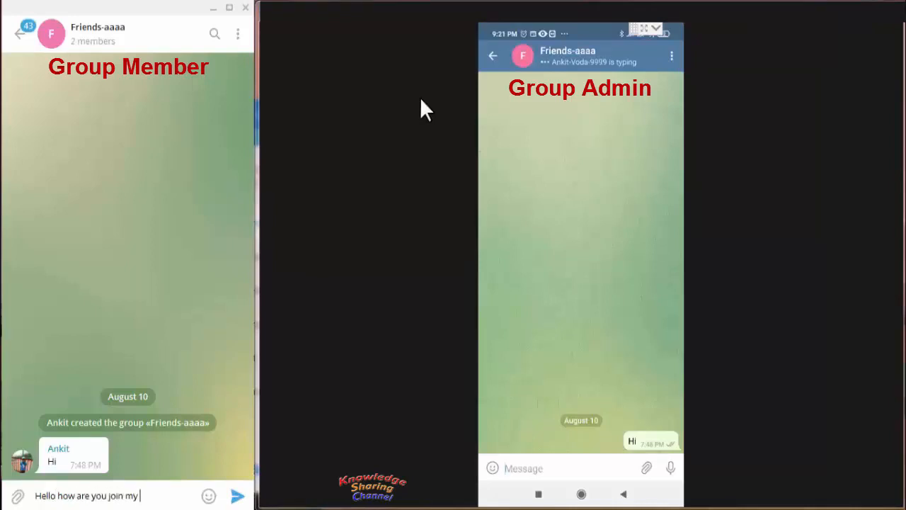
pyautogui.write('group')
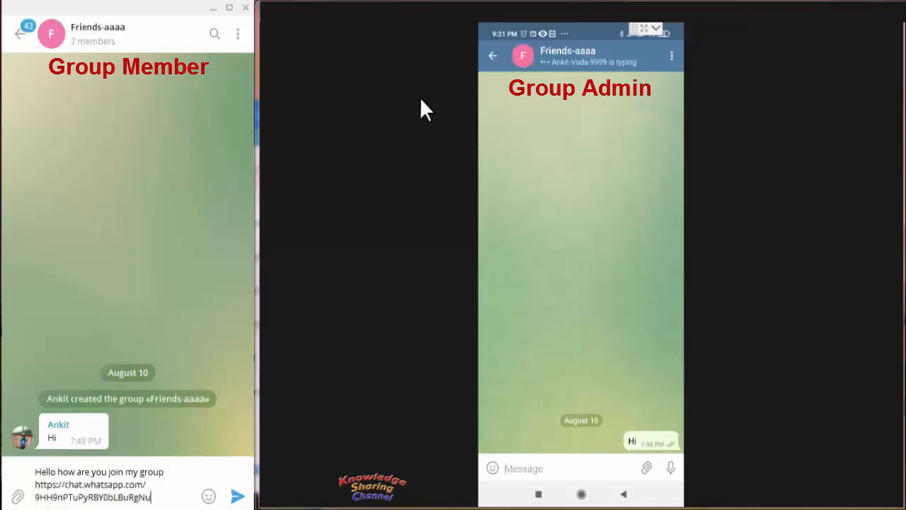
pyautogui.click(238, 495)
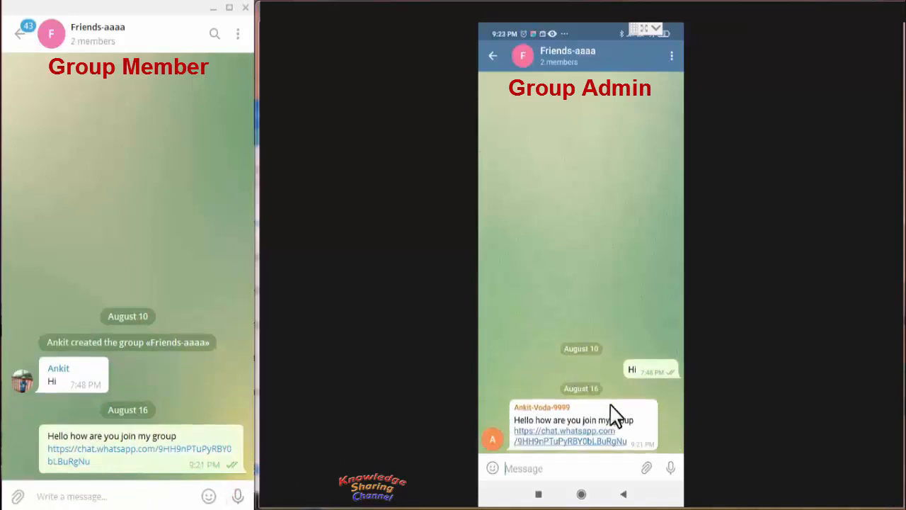
pyautogui.moveTo(665, 411)
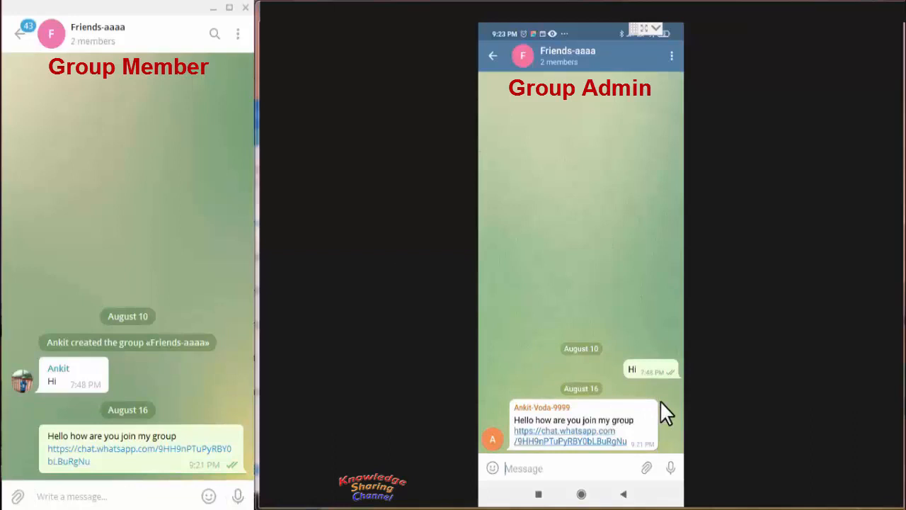
pyautogui.moveTo(651, 413)
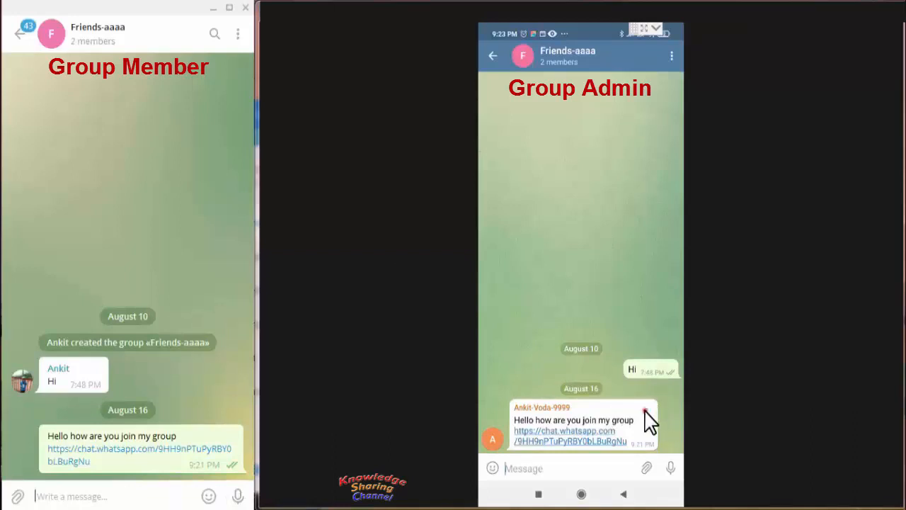
# Select the member's link message for deletion with 'Delete for all members' ticked.
pyautogui.click(580, 425)
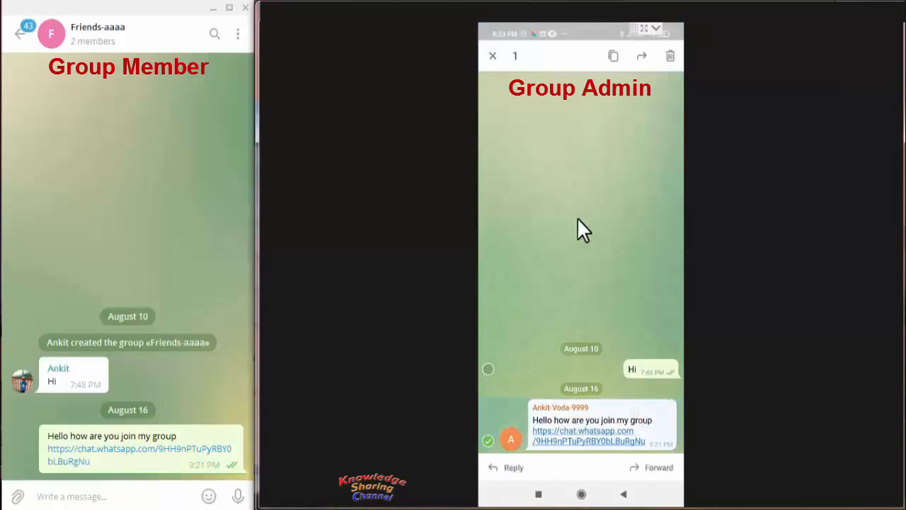
pyautogui.moveTo(669, 57)
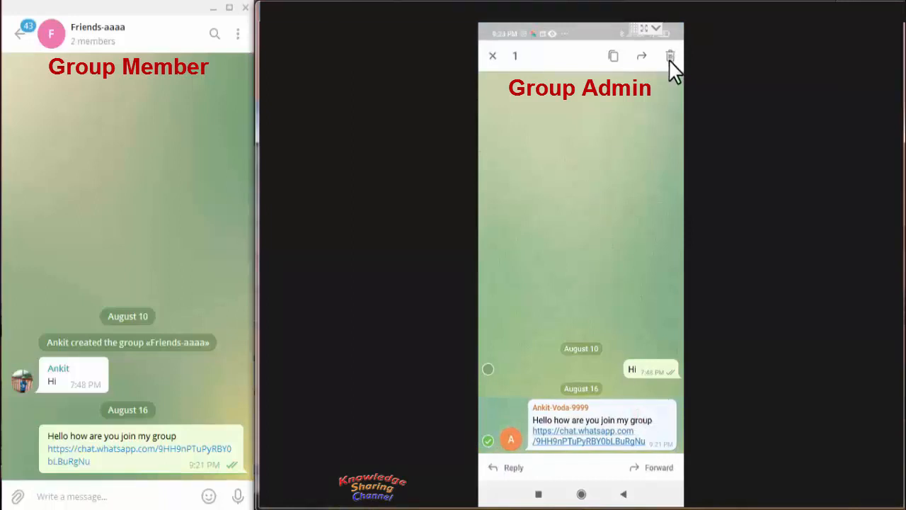
pyautogui.click(670, 57)
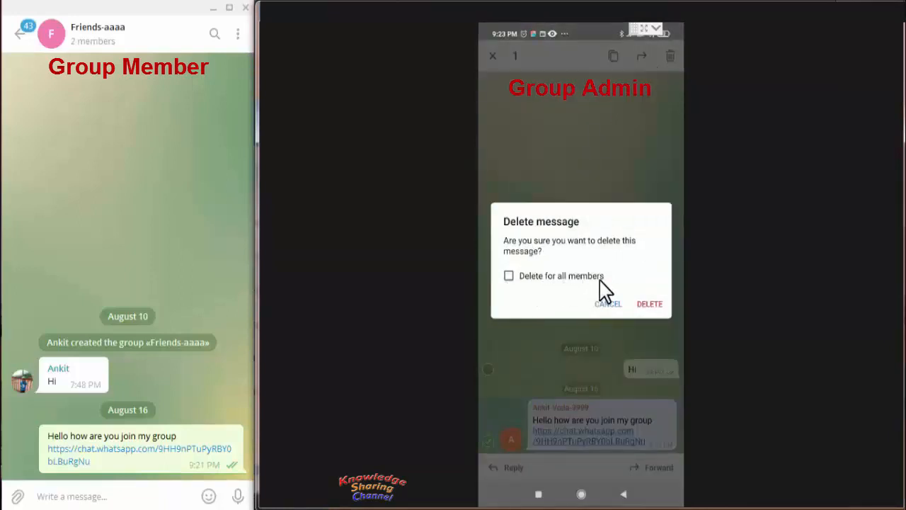
pyautogui.click(509, 274)
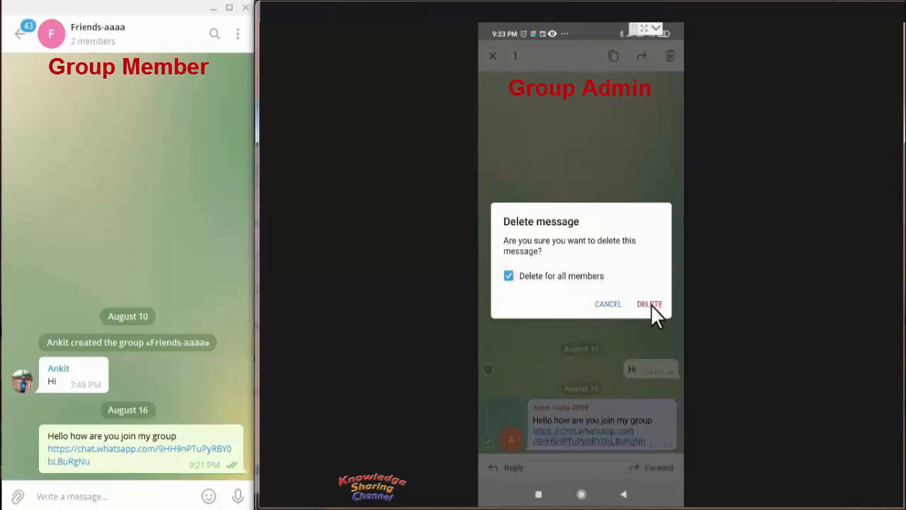
# Confirm deletion so the link message disappears for everyone on both devices.
pyautogui.click(648, 303)
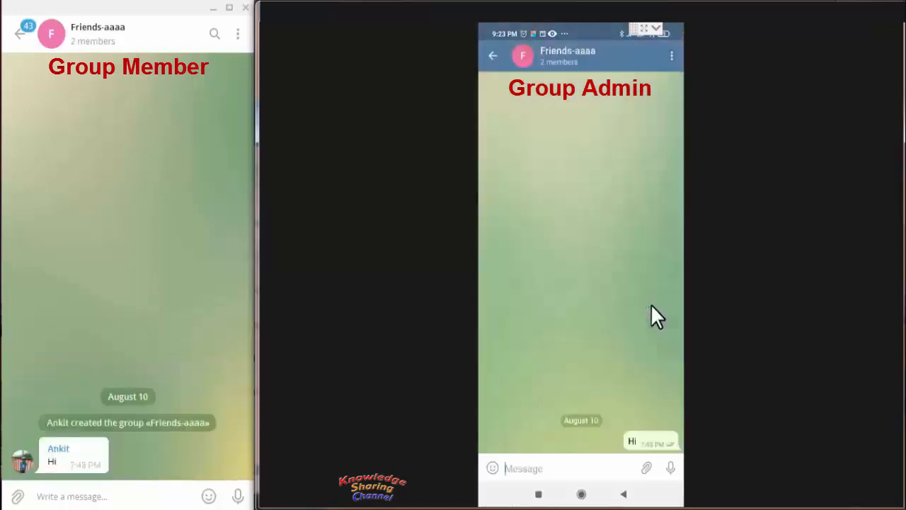
pyautogui.moveTo(538, 413)
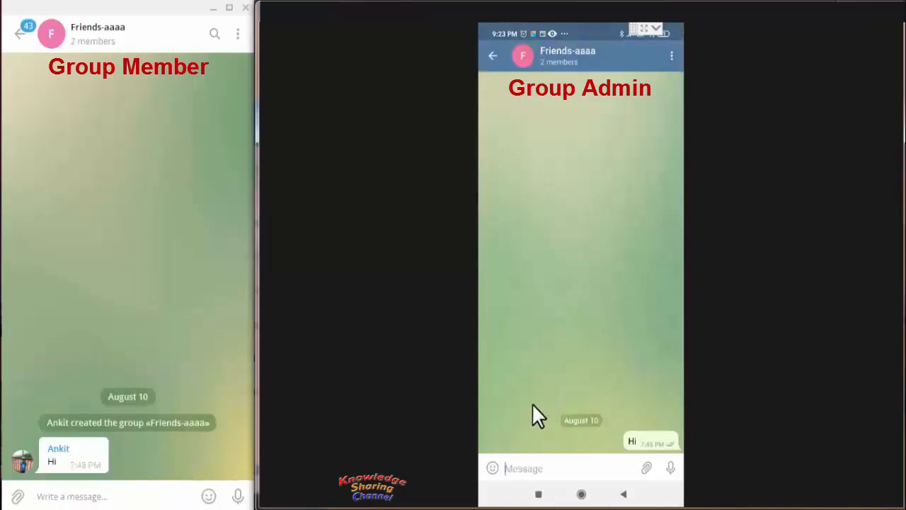
pyautogui.moveTo(413, 436)
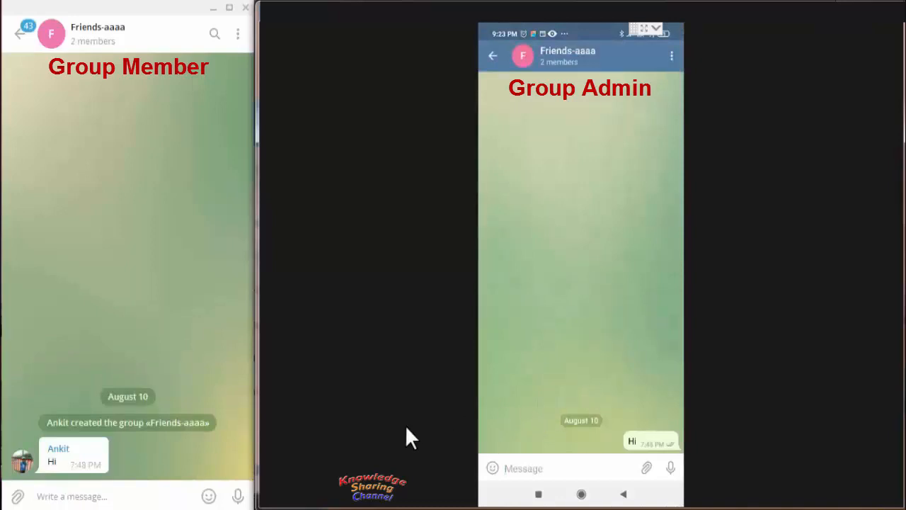